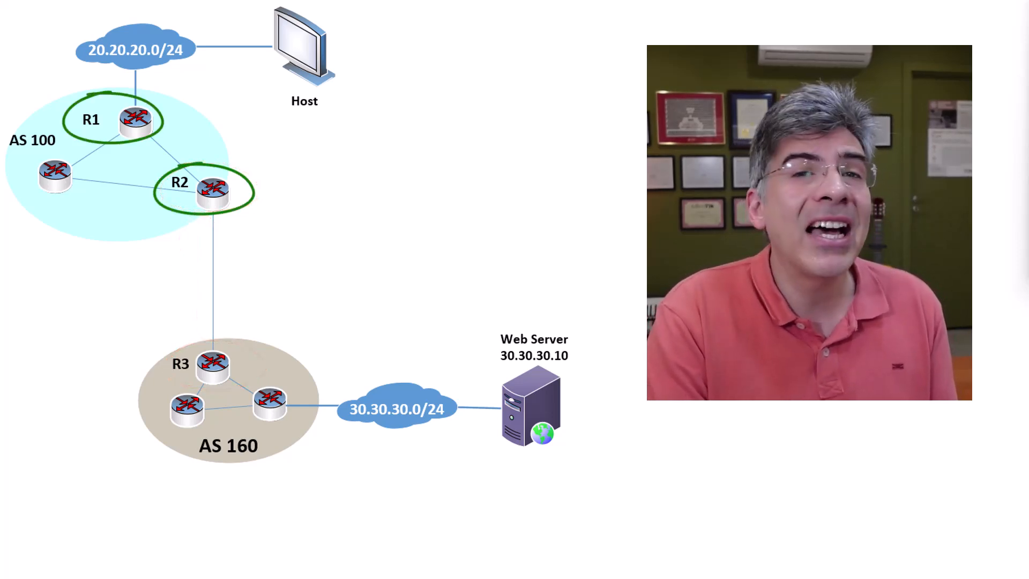
pyautogui.moveTo(190, 184); pyautogui.dragTo(161, 128)
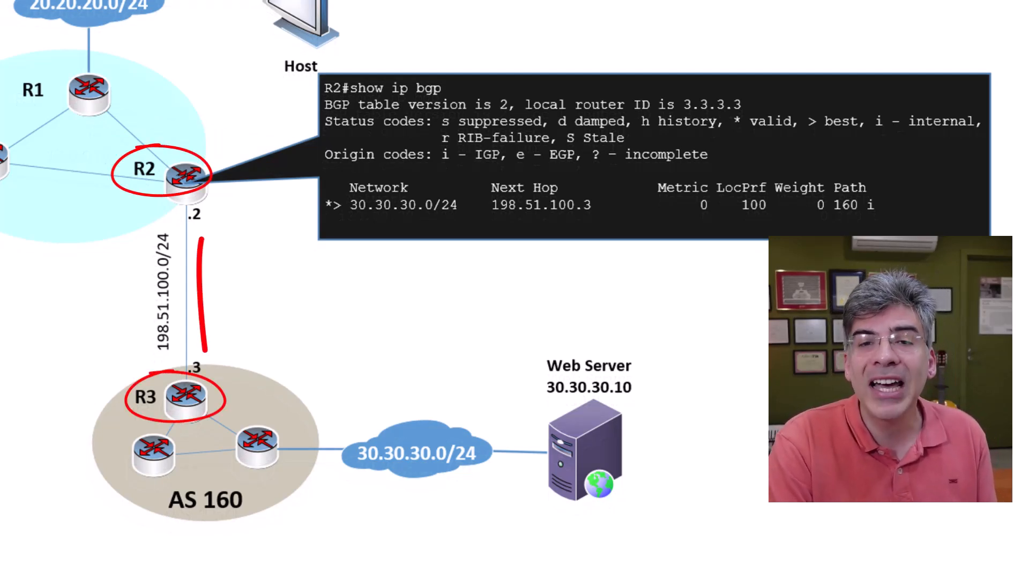
pyautogui.moveTo(200, 354); pyautogui.dragTo(204, 236)
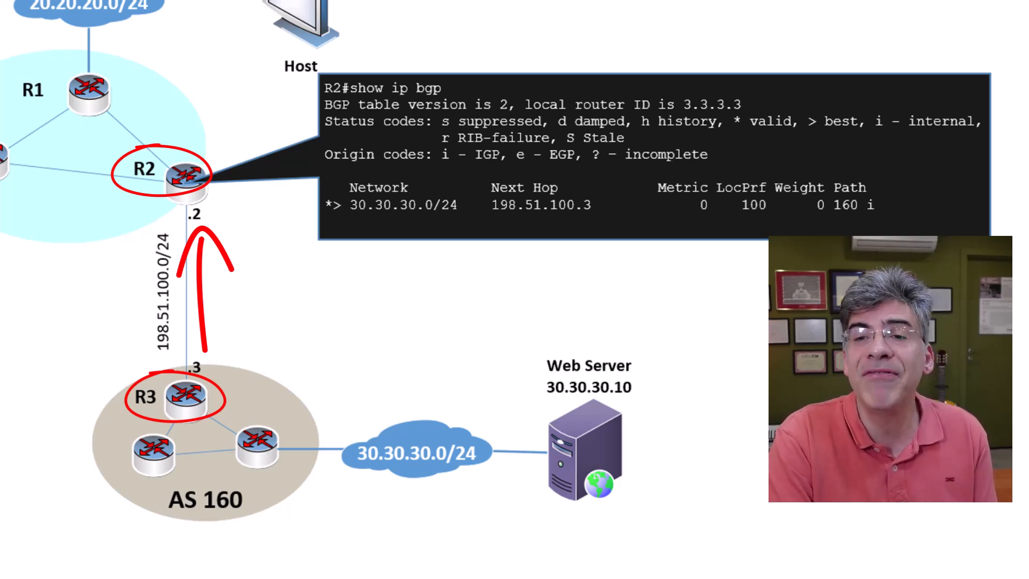
pyautogui.moveTo(479, 205); pyautogui.dragTo(542, 205)
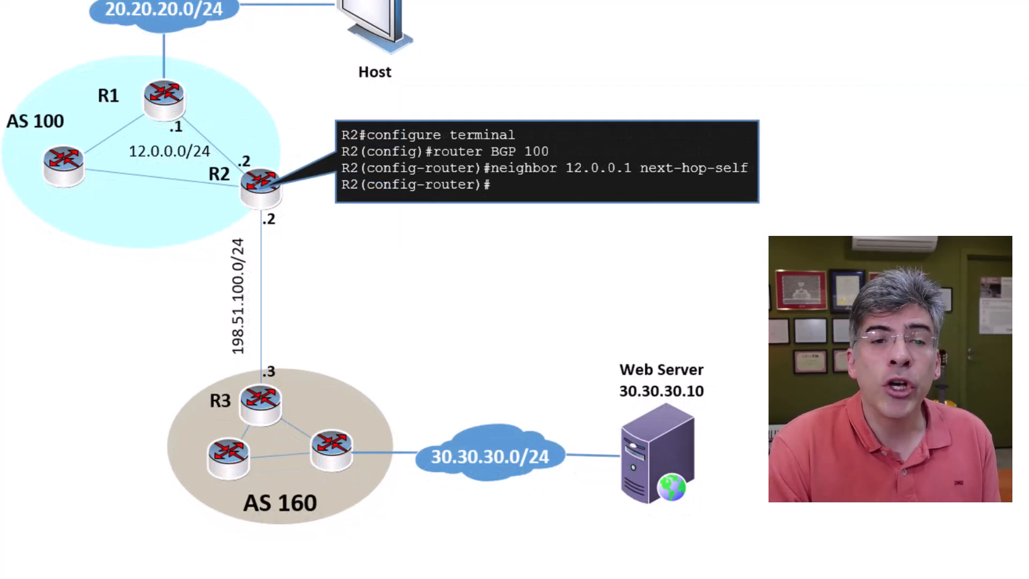
pyautogui.moveTo(489, 167); pyautogui.dragTo(754, 167)
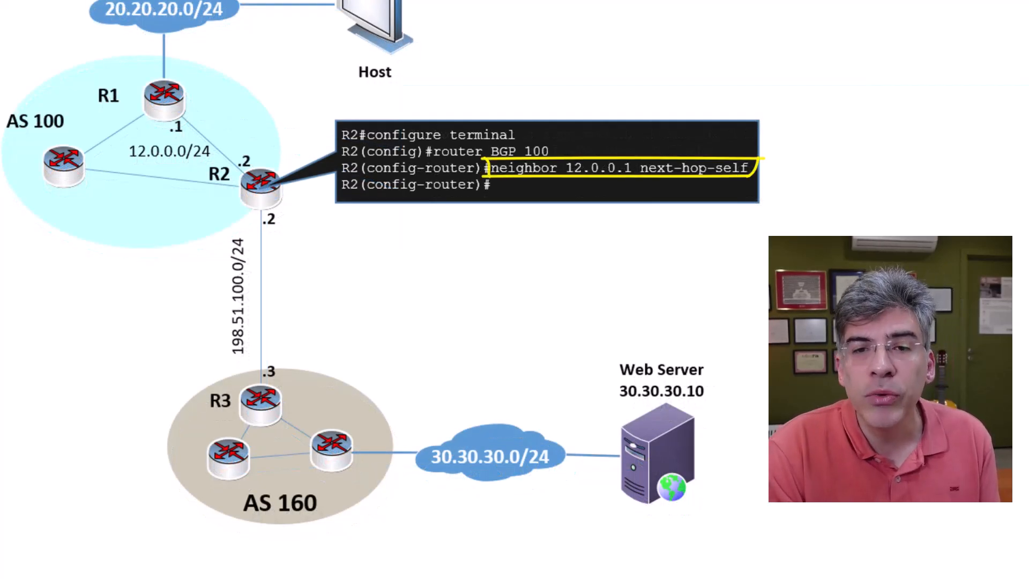